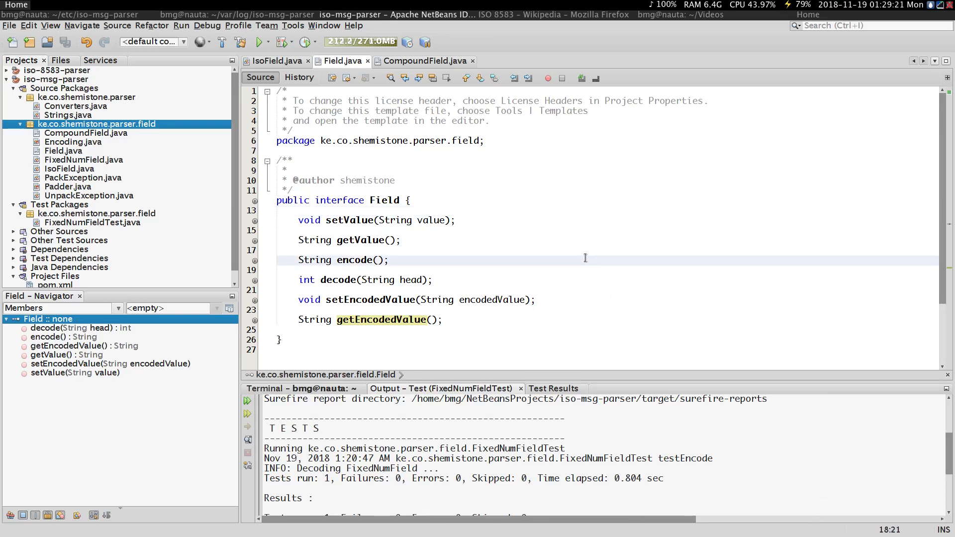
Review the Field interface declaration, then switch to the CompoundField.java source
{"action": "left_click", "coordinate": [64, 336]}
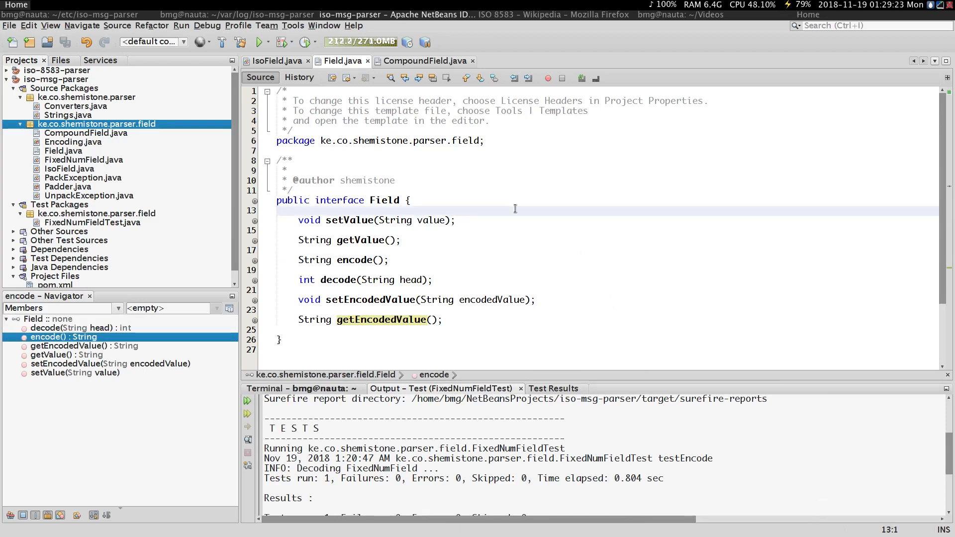
{"action": "left_click", "coordinate": [411, 200]}
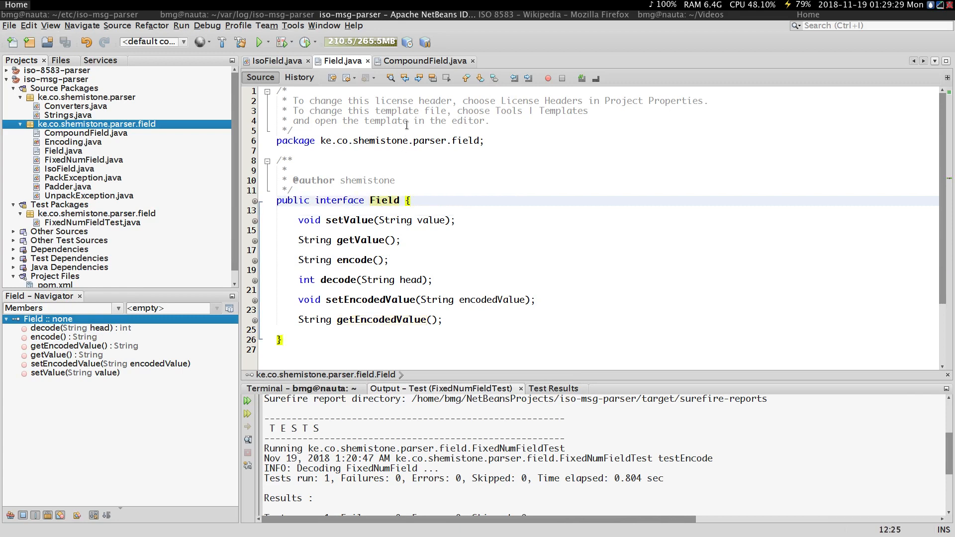
{"action": "left_click", "coordinate": [424, 61]}
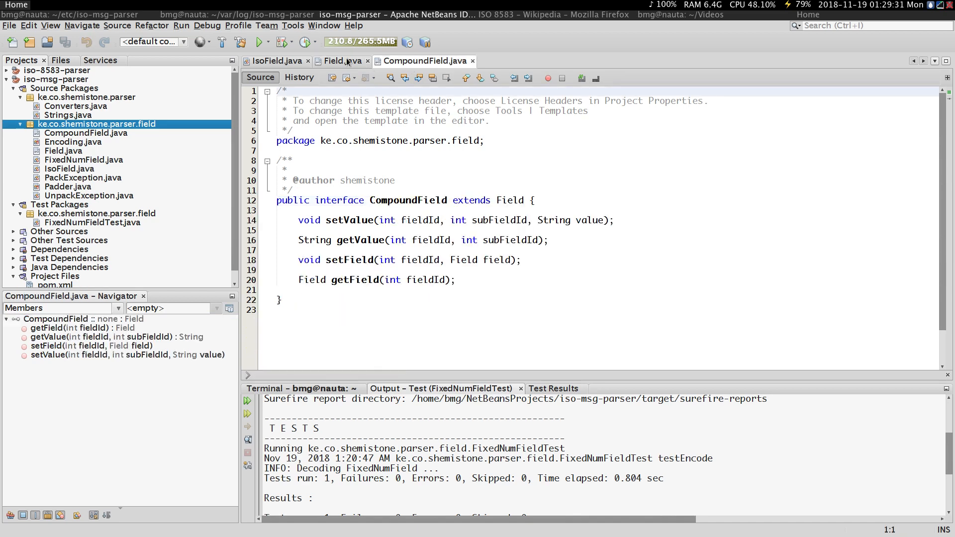
{"action": "left_click", "coordinate": [339, 61]}
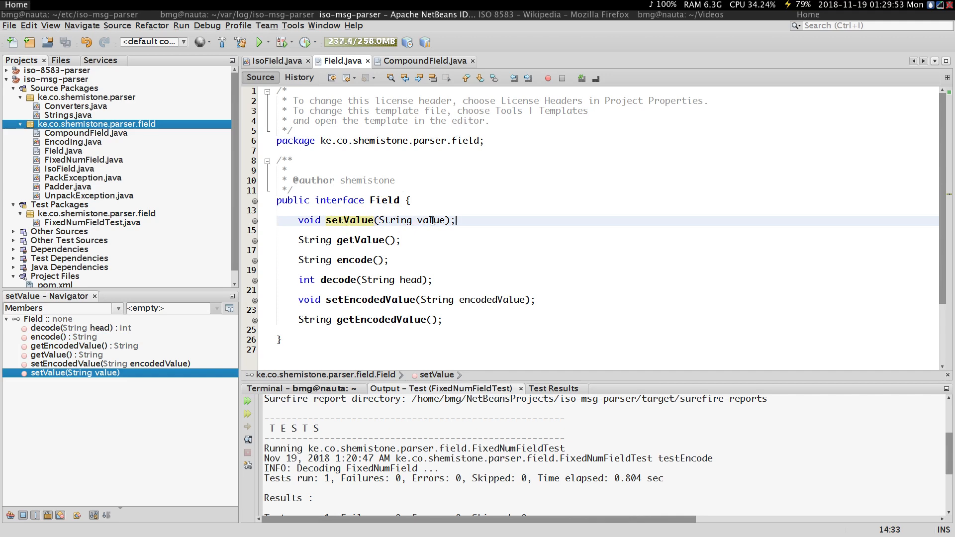
{"action": "double_click", "coordinate": [432, 219]}
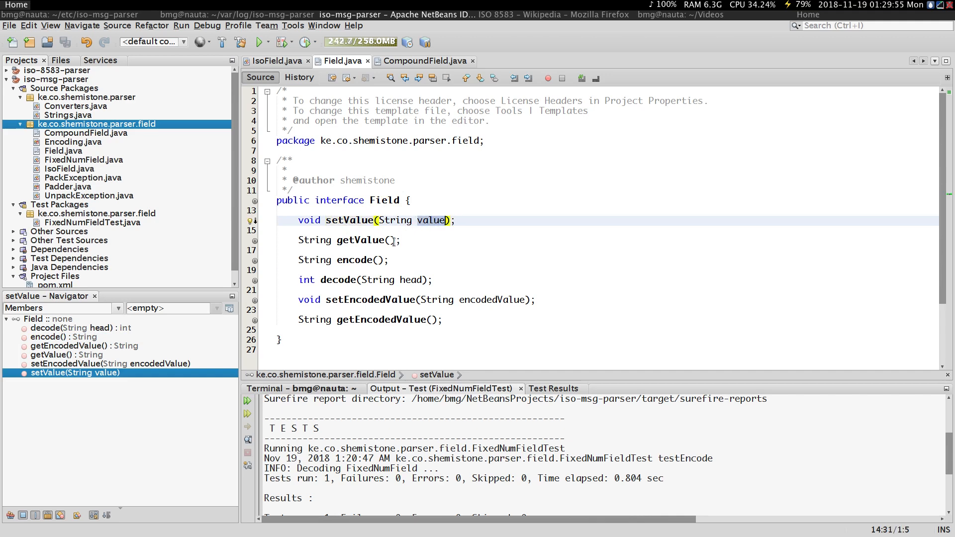
{"action": "left_click", "coordinate": [366, 239]}
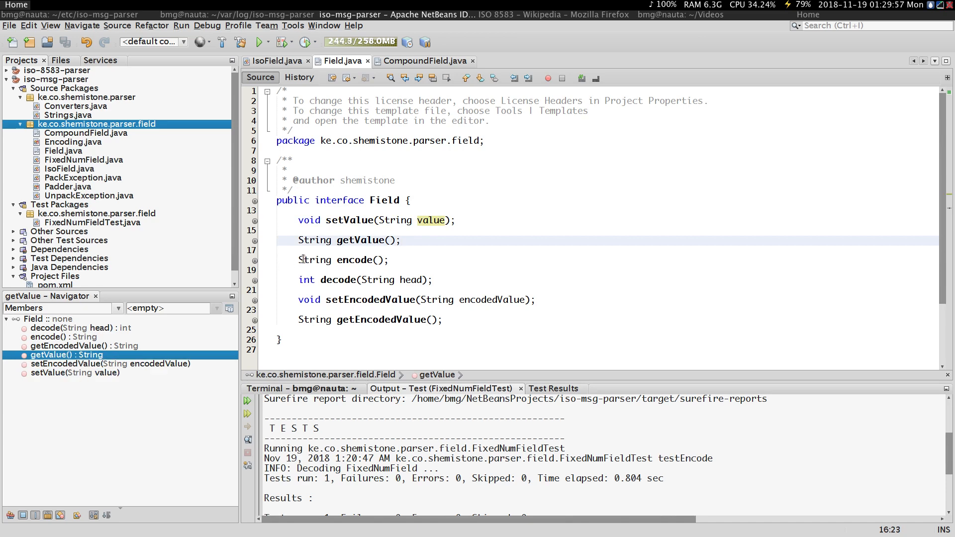
{"action": "left_click", "coordinate": [348, 260]}
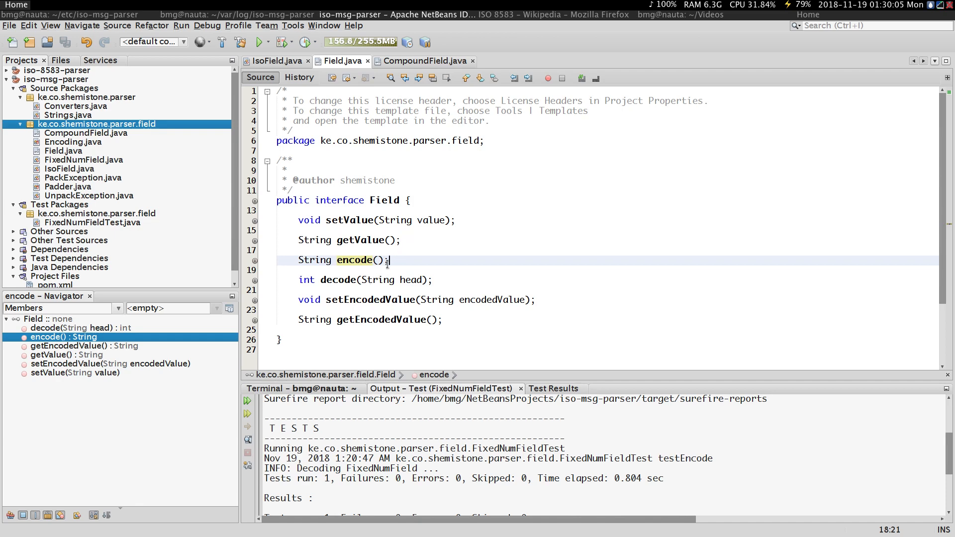
{"action": "double_click", "coordinate": [355, 261]}
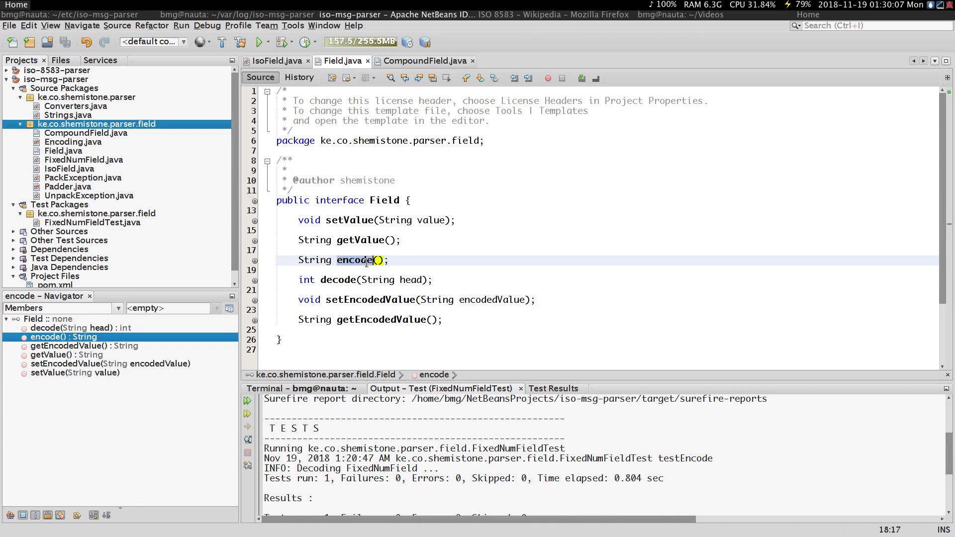
{"action": "left_click", "coordinate": [394, 260]}
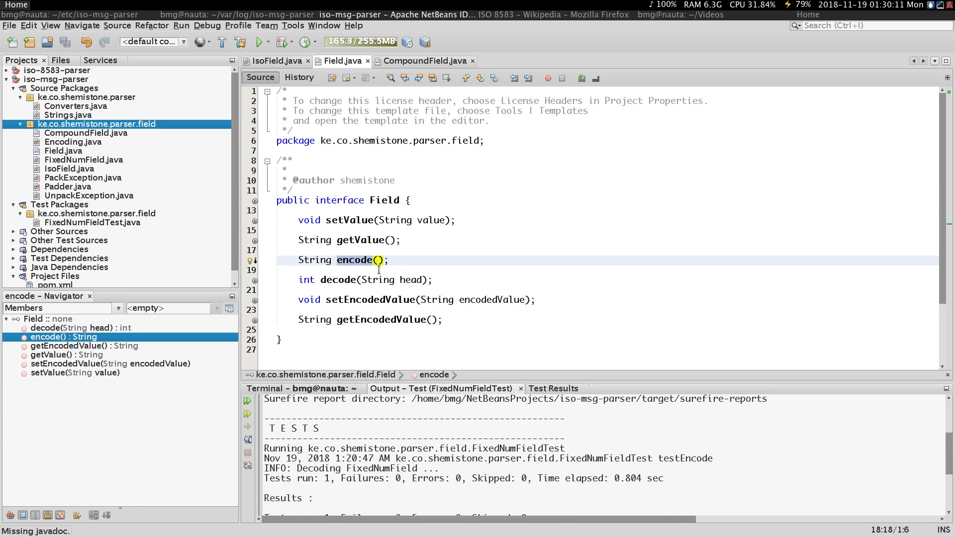
{"action": "left_click", "coordinate": [314, 259]}
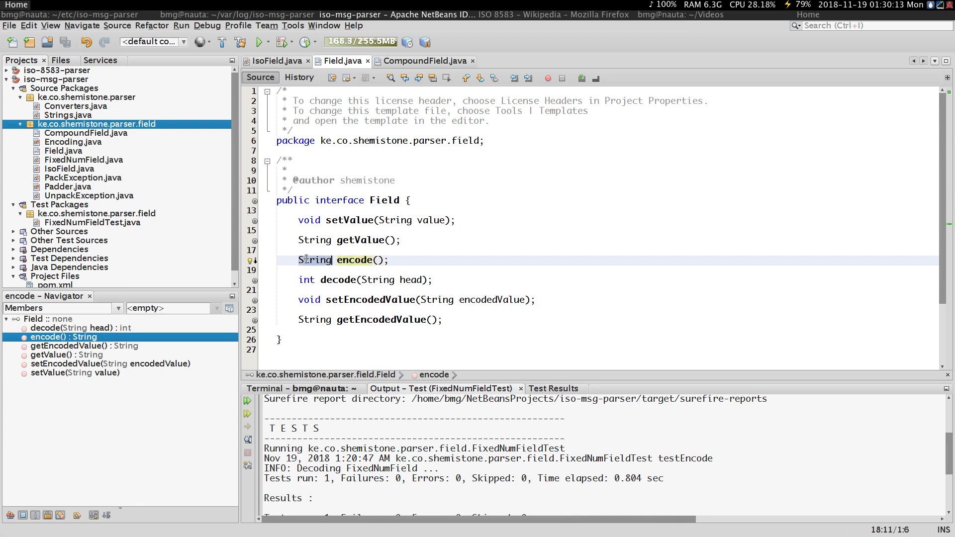
{"action": "left_click", "coordinate": [347, 280]}
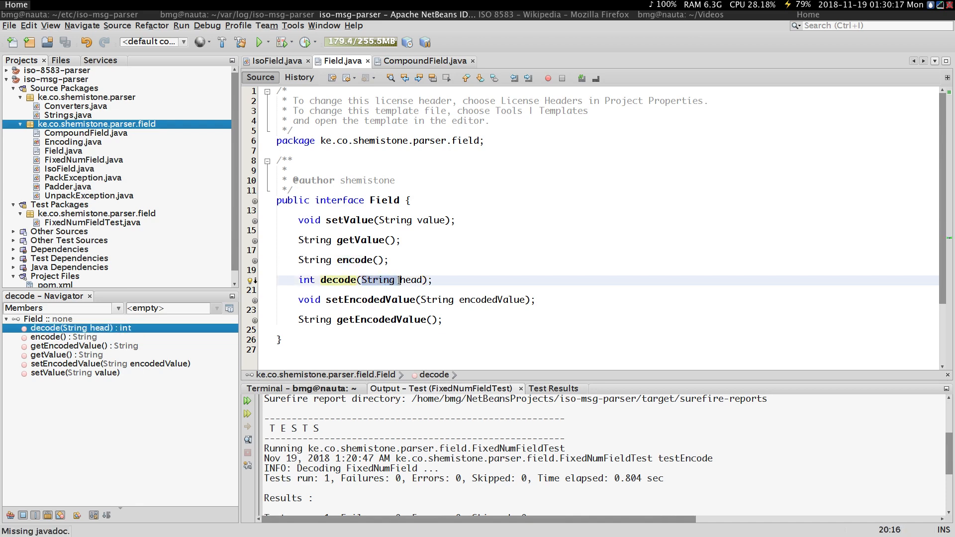
{"action": "double_click", "coordinate": [412, 279]}
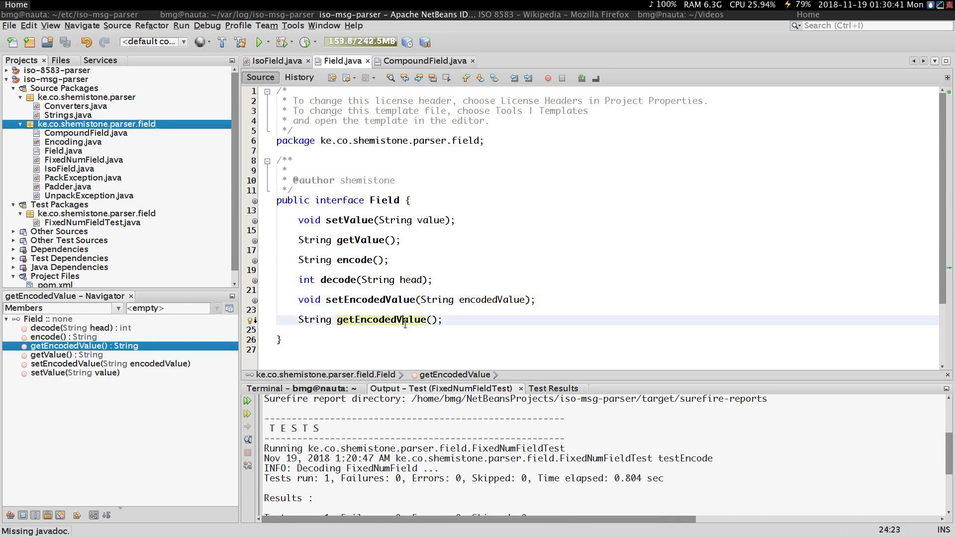
{"action": "left_click", "coordinate": [422, 61]}
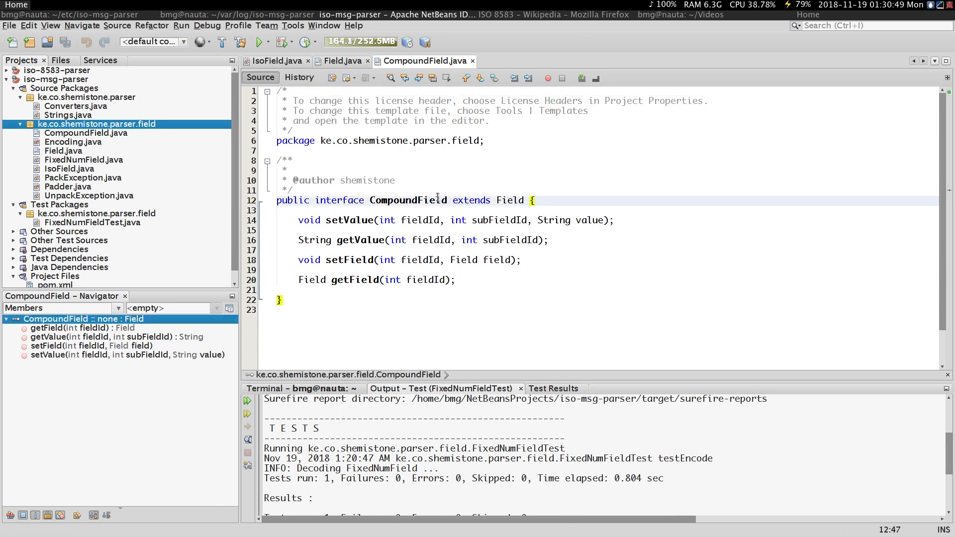
Highlight the CompoundField name in its declaration, then switch to the IsoField class source
{"action": "double_click", "coordinate": [406, 200]}
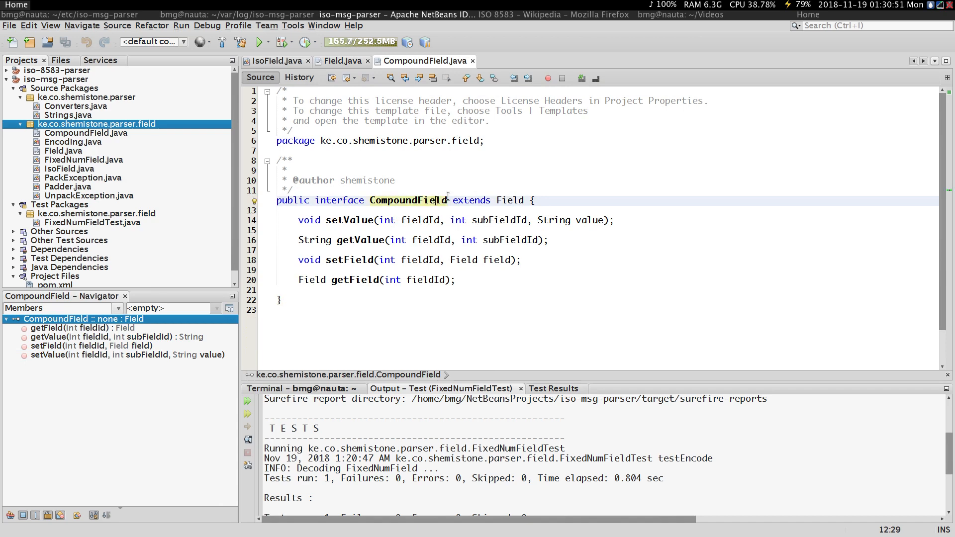
{"action": "left_click", "coordinate": [440, 190]}
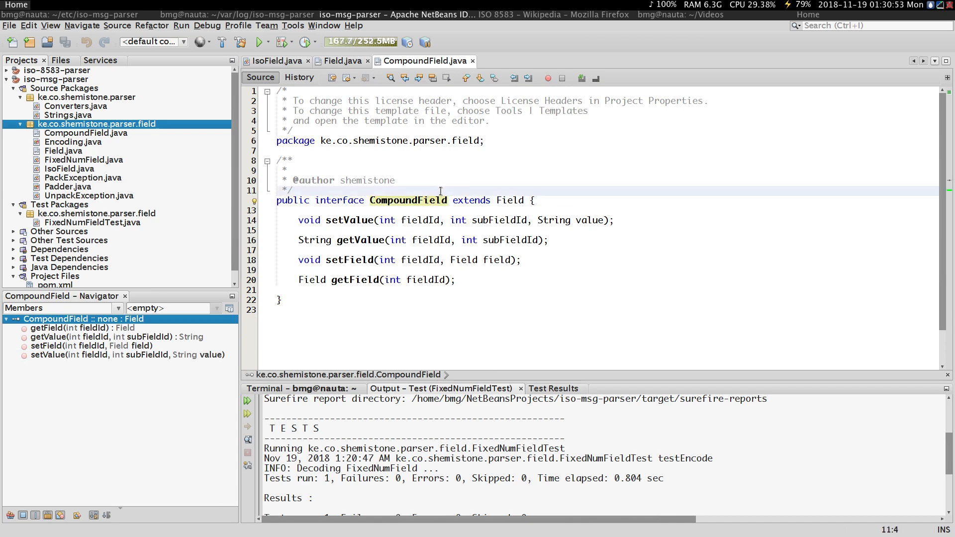
{"action": "left_click", "coordinate": [273, 60]}
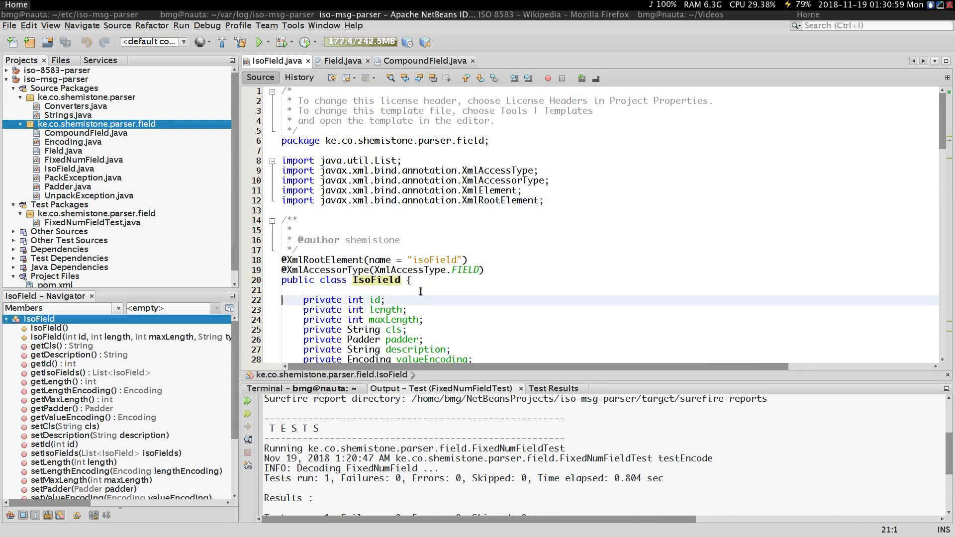
Inspect IsoField's class declaration and annotated isoFields list, then return to CompoundField.java
{"action": "scroll", "scroll_direction": "down", "scroll_amount": 3}
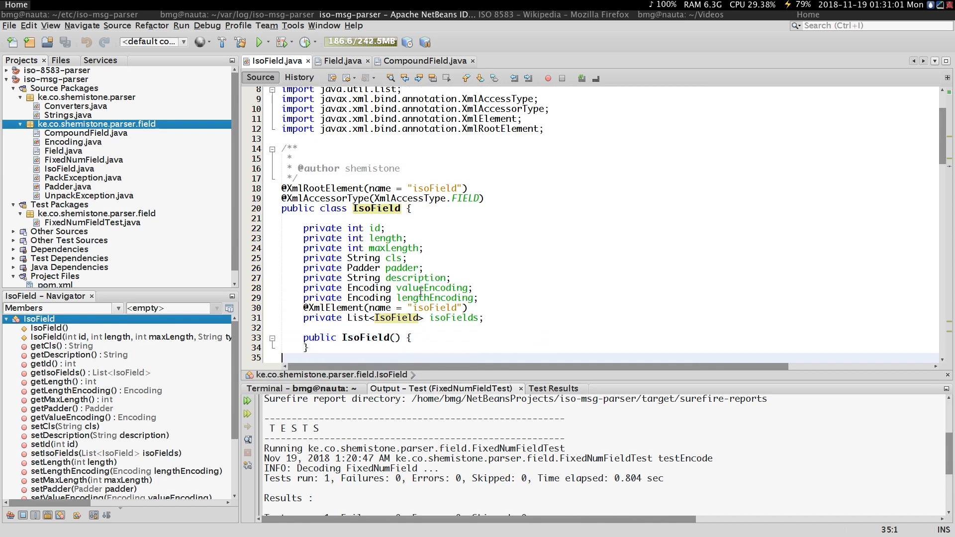
{"action": "left_click", "coordinate": [46, 327]}
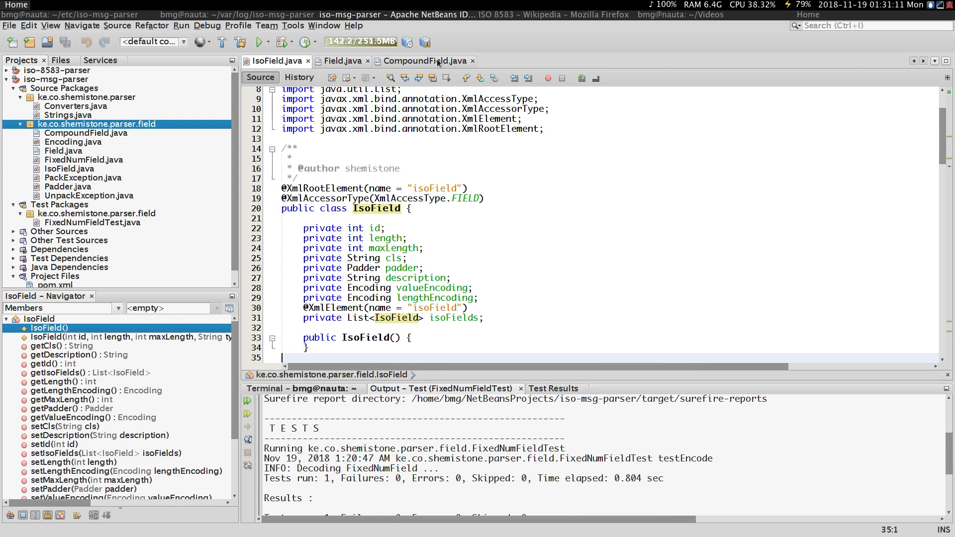
{"action": "left_click", "coordinate": [388, 209]}
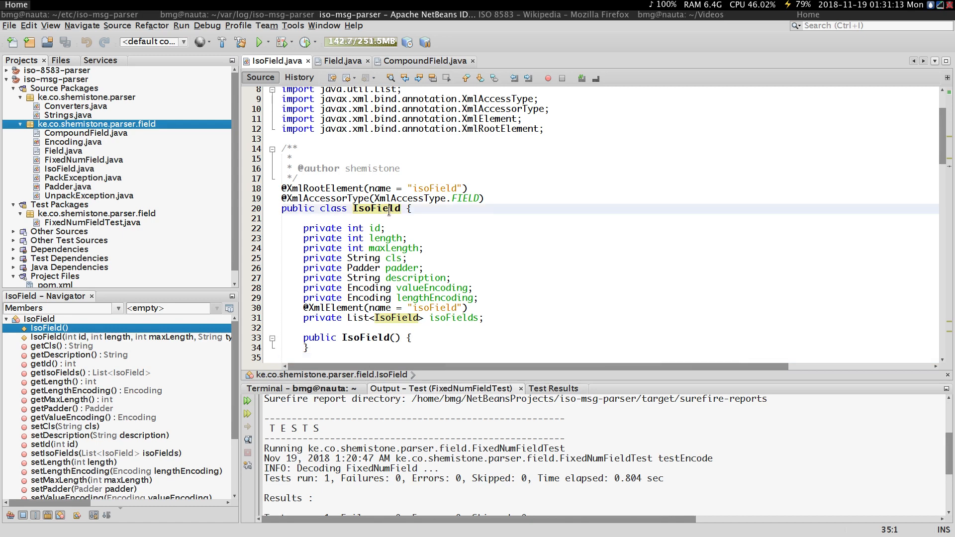
{"action": "left_click", "coordinate": [377, 318]}
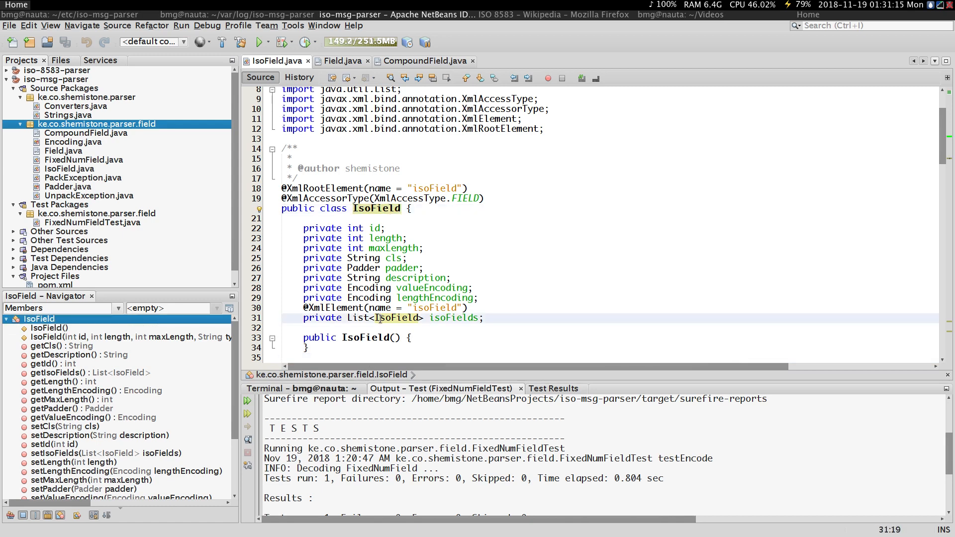
{"action": "left_click", "coordinate": [453, 318]}
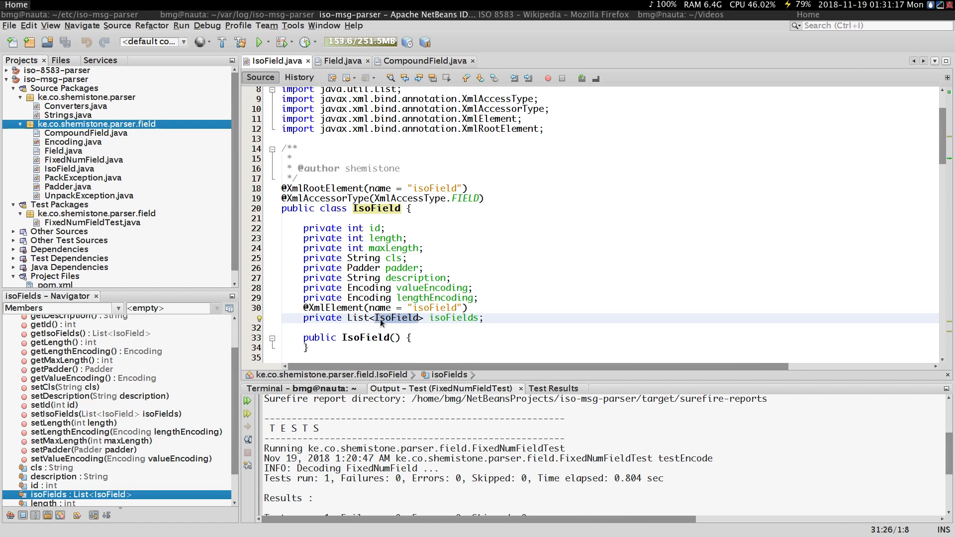
{"action": "left_click", "coordinate": [423, 60]}
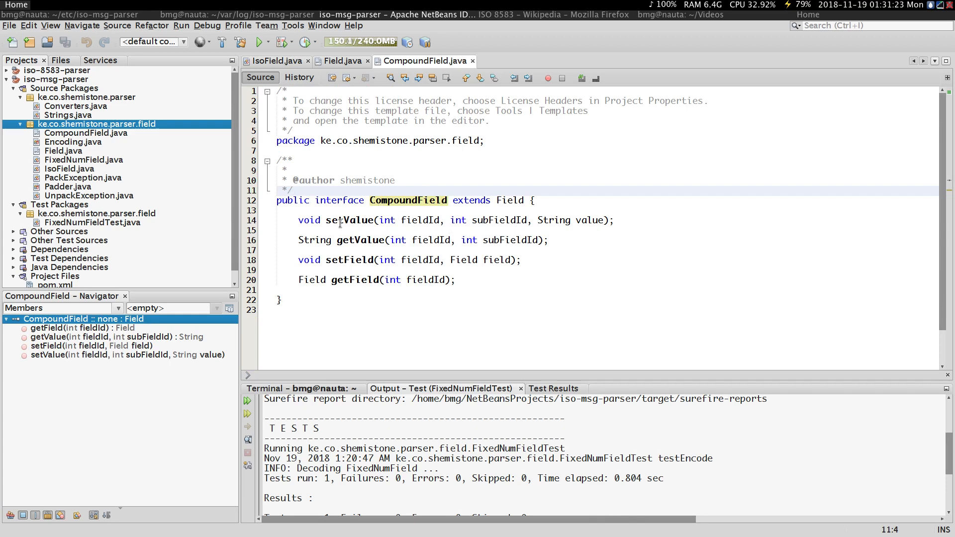
Examine CompoundField's setValue and setField fieldId and field parameters, then open PackException
{"action": "left_click", "coordinate": [341, 219]}
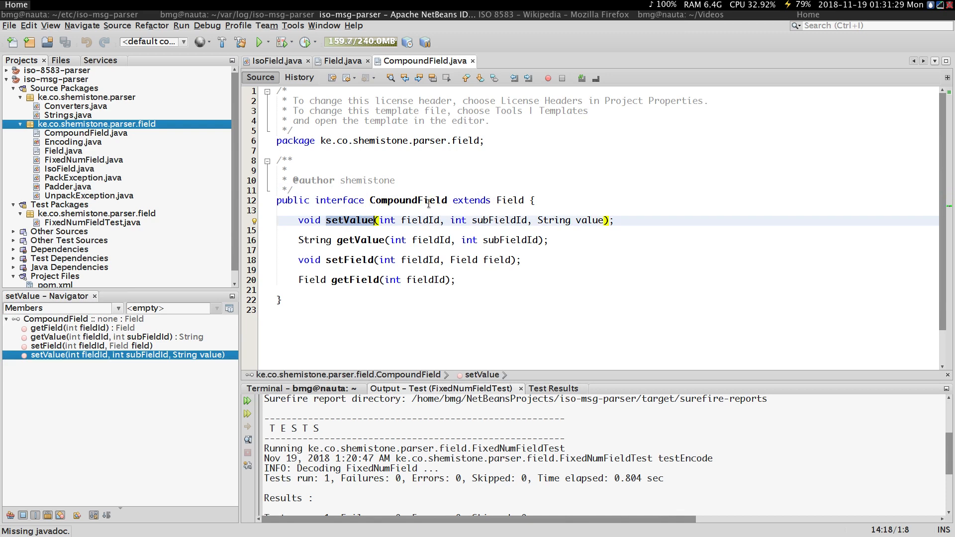
{"action": "left_click", "coordinate": [426, 200]}
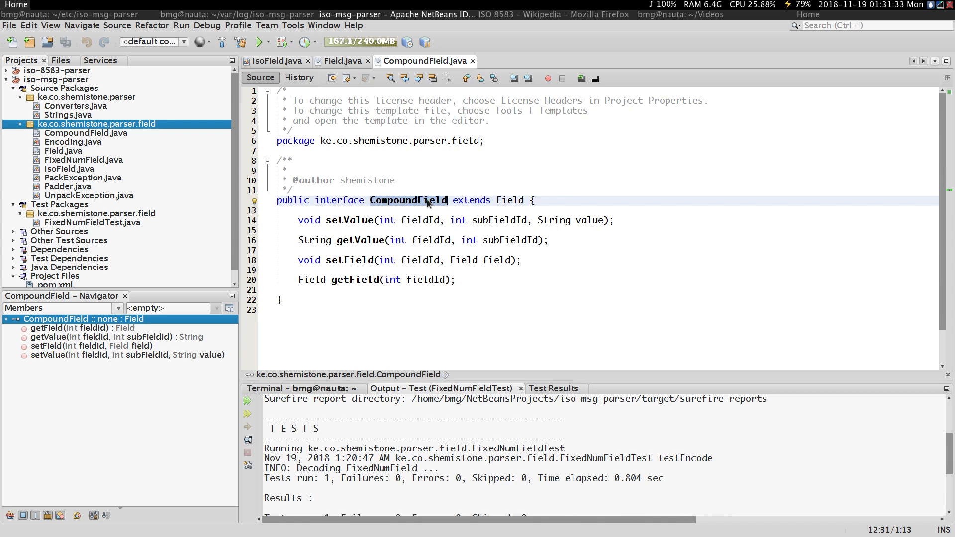
{"action": "left_click", "coordinate": [529, 200]}
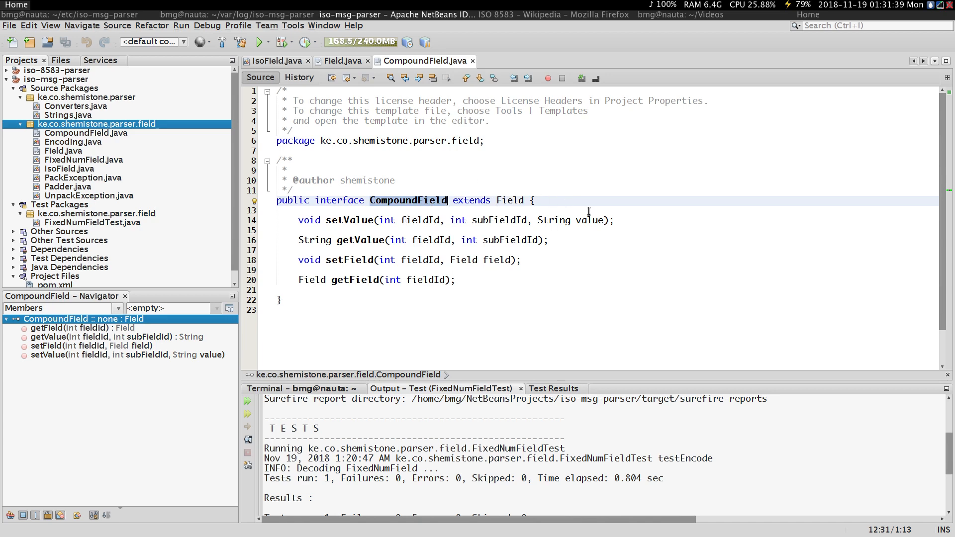
{"action": "left_click", "coordinate": [535, 200]}
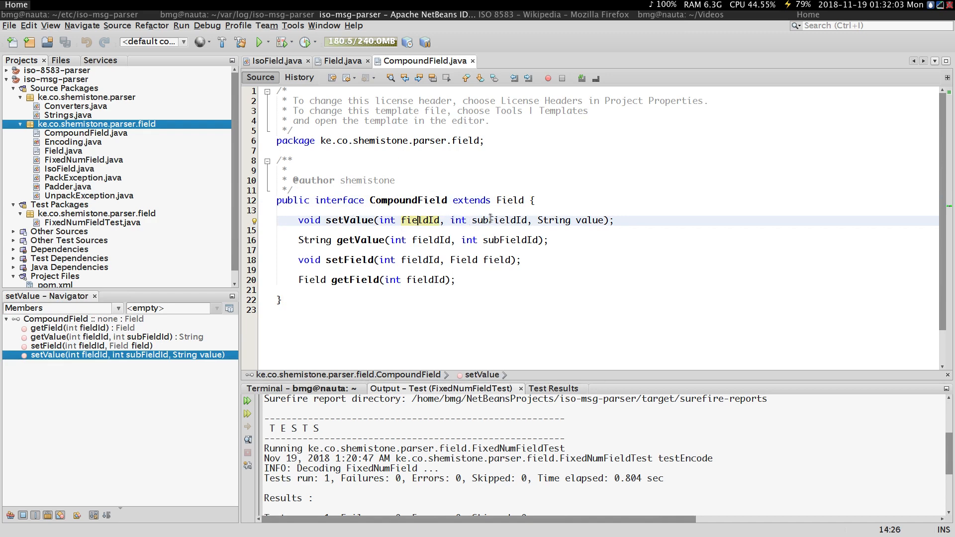
{"action": "double_click", "coordinate": [499, 220]}
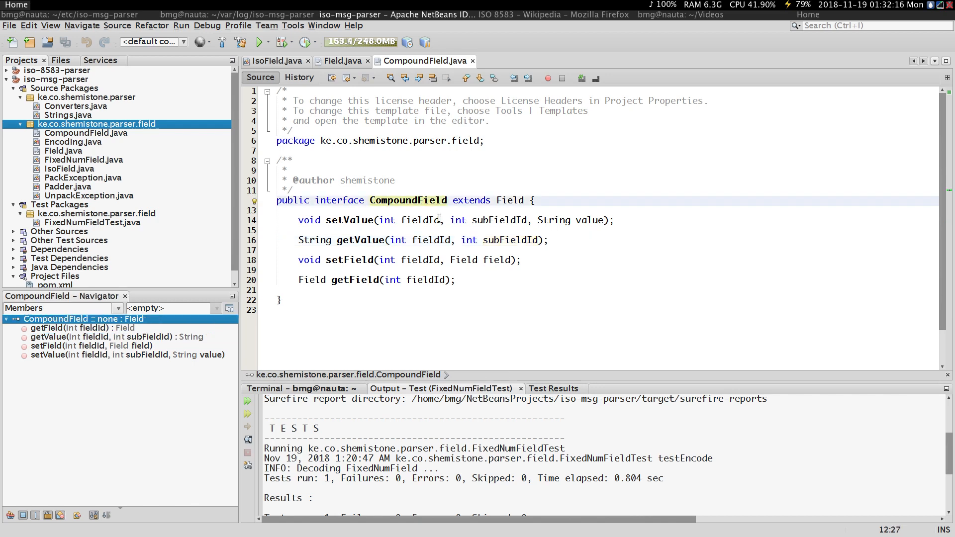
{"action": "mouse_move", "coordinate": [363, 248]}
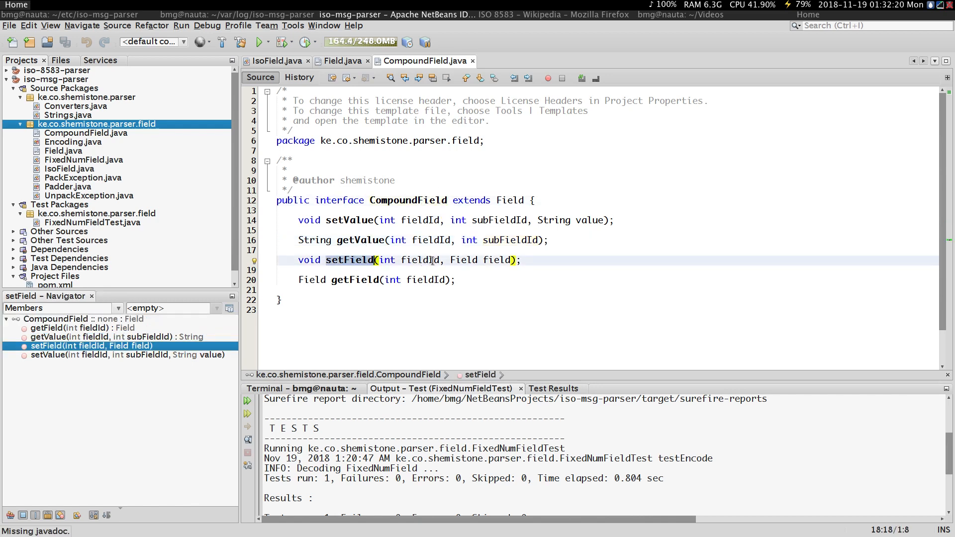
{"action": "left_click", "coordinate": [589, 219]}
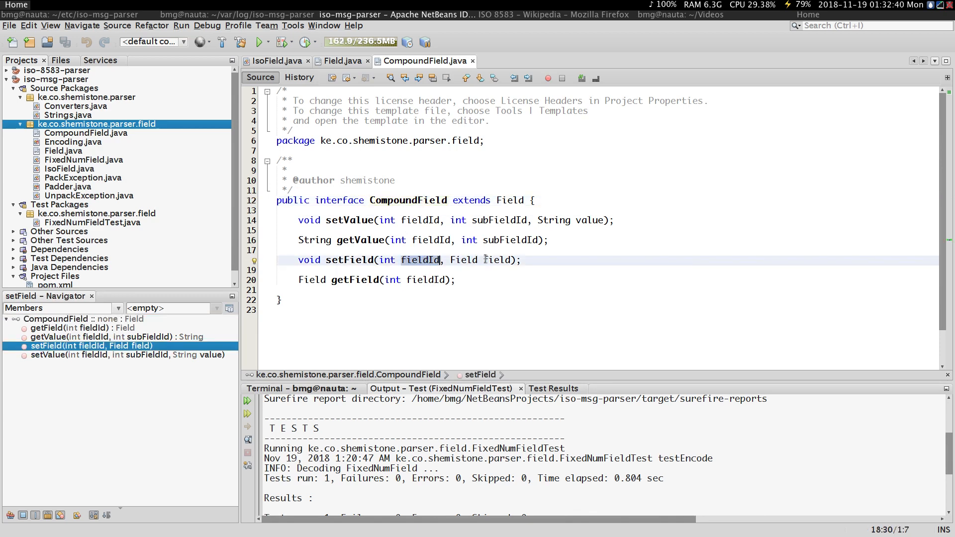
{"action": "double_click", "coordinate": [499, 260]}
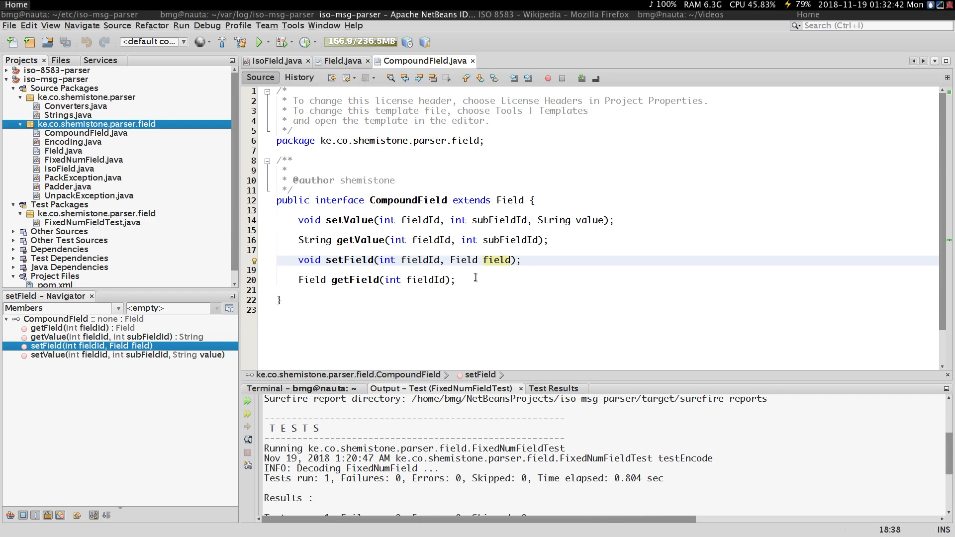
{"action": "left_click", "coordinate": [307, 280]}
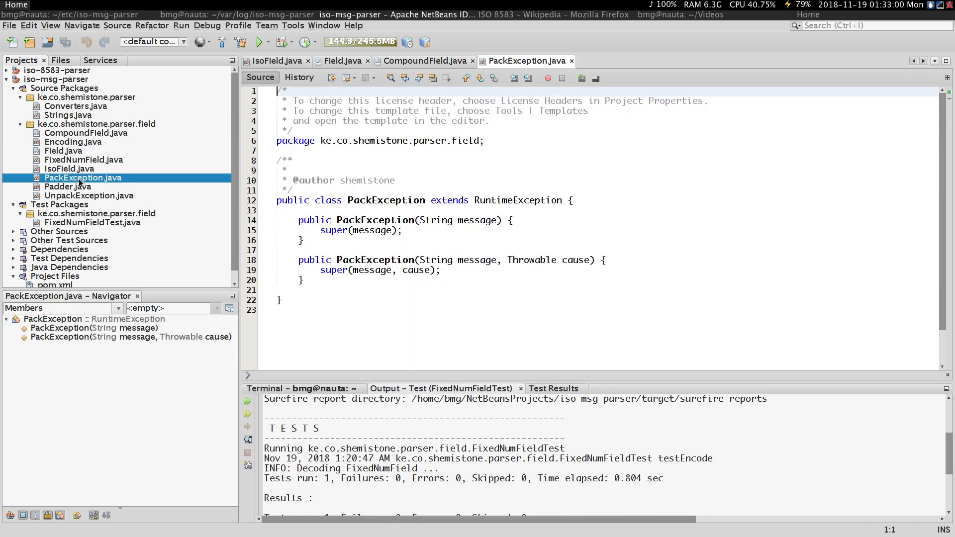
Open UnpackException, compare its constructors with PackException's, and end on UnpackException
{"action": "left_click", "coordinate": [394, 180]}
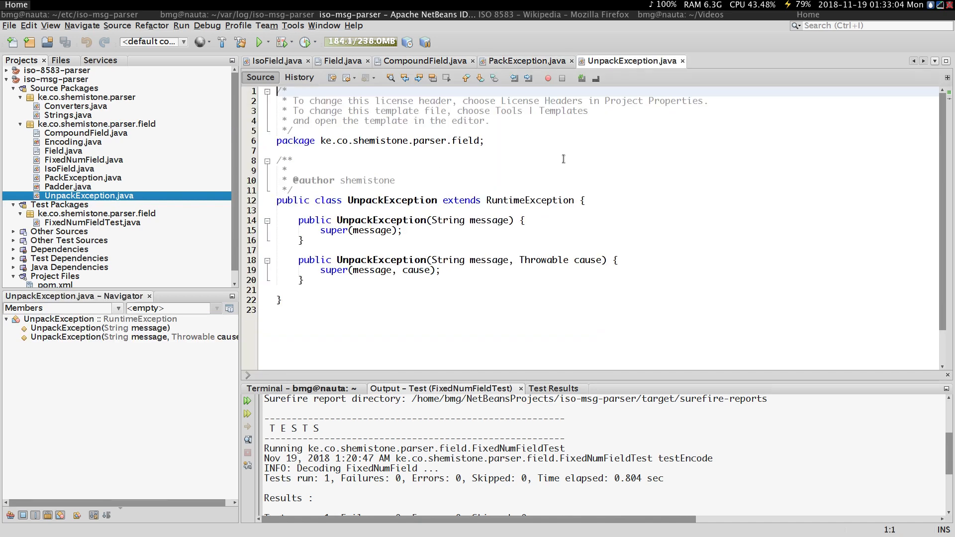
{"action": "left_click", "coordinate": [527, 60]}
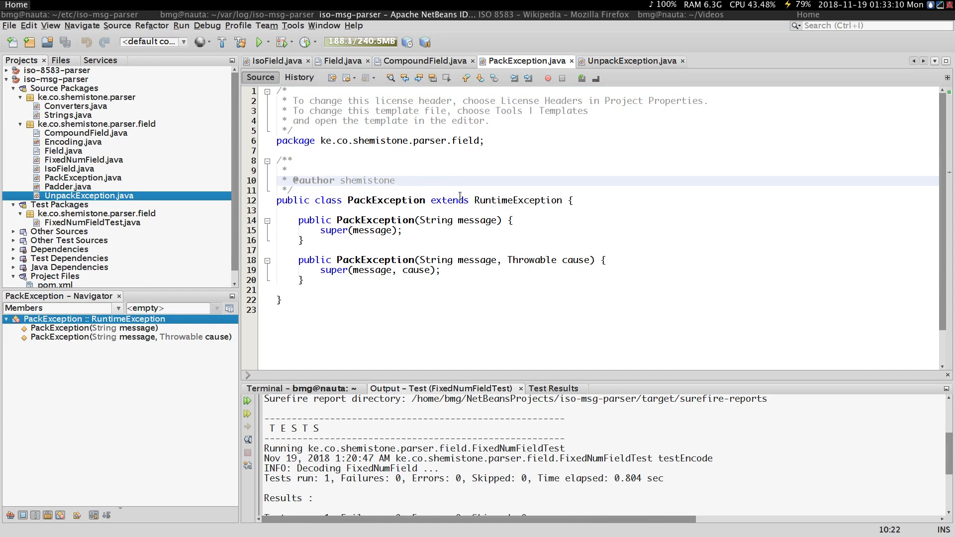
{"action": "left_click", "coordinate": [395, 180]}
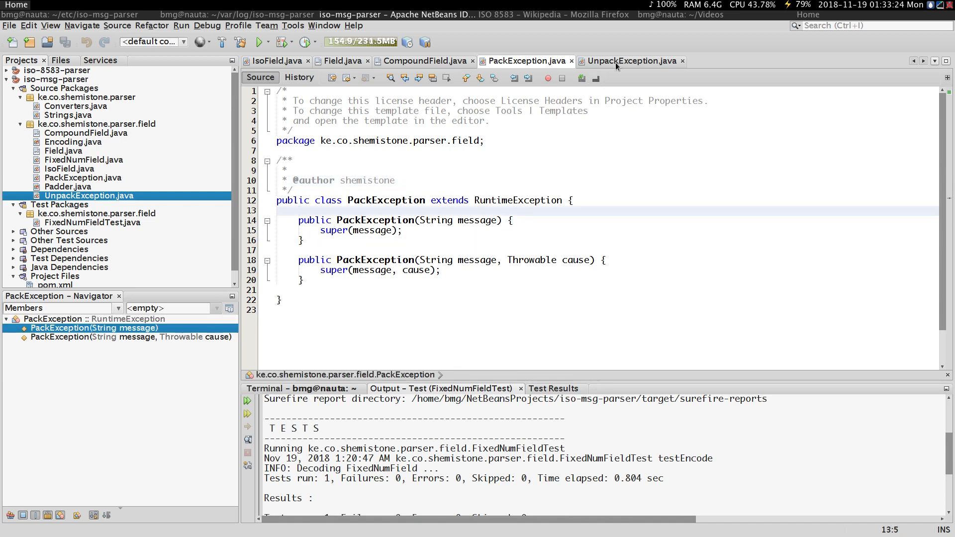
{"action": "left_click", "coordinate": [629, 61]}
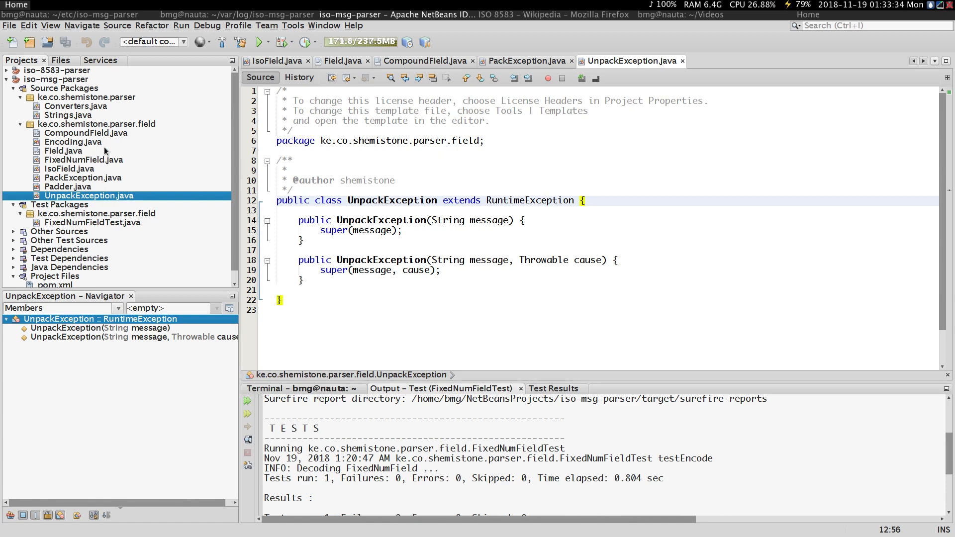
{"action": "left_click", "coordinate": [96, 124]}
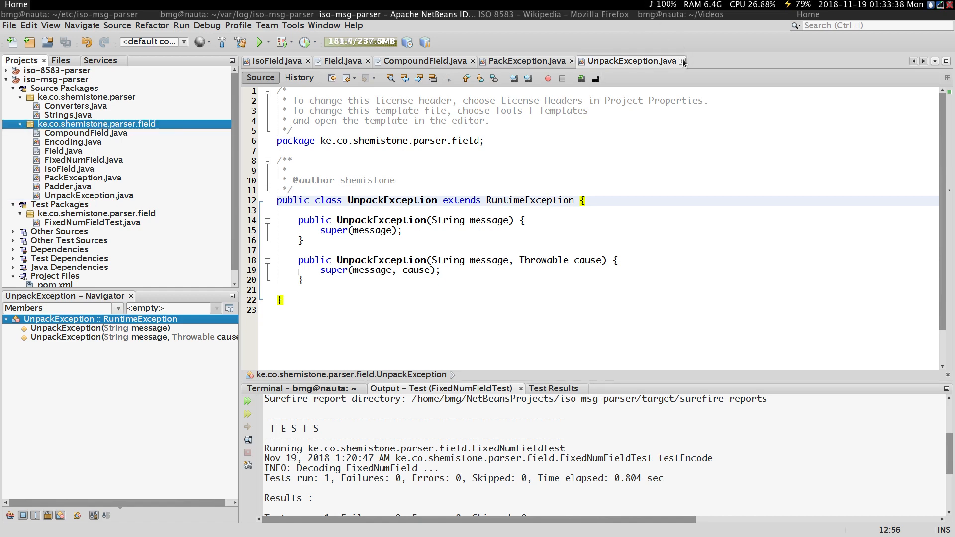
{"action": "mouse_move", "coordinate": [504, 66]}
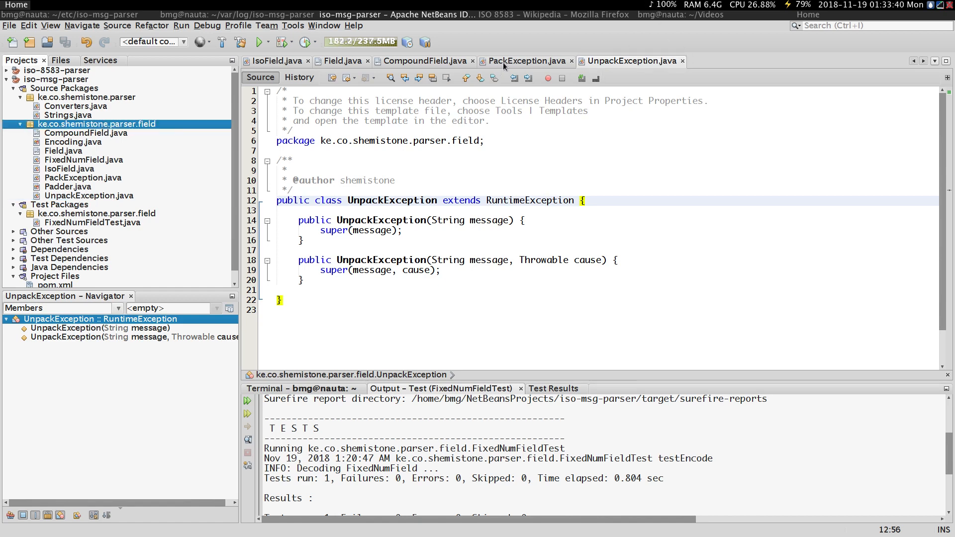
Glance at PackException.java, then return to the CompoundField interface tab
{"action": "left_click", "coordinate": [525, 60]}
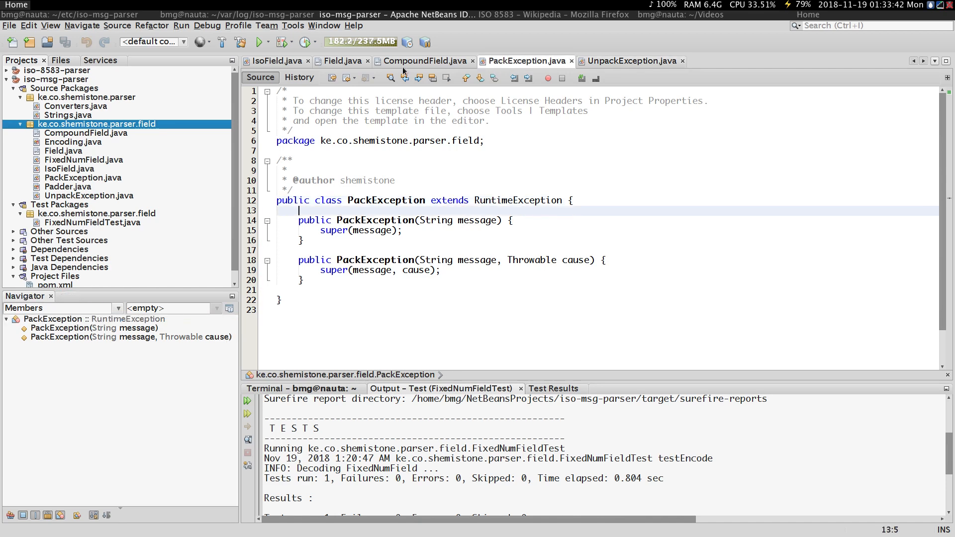
{"action": "left_click", "coordinate": [423, 60]}
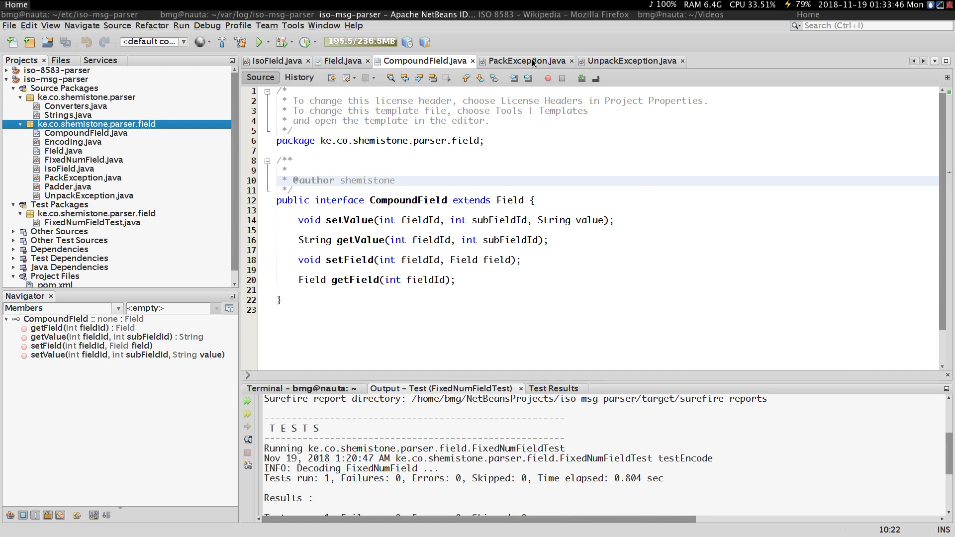
{"action": "mouse_move", "coordinate": [527, 60]}
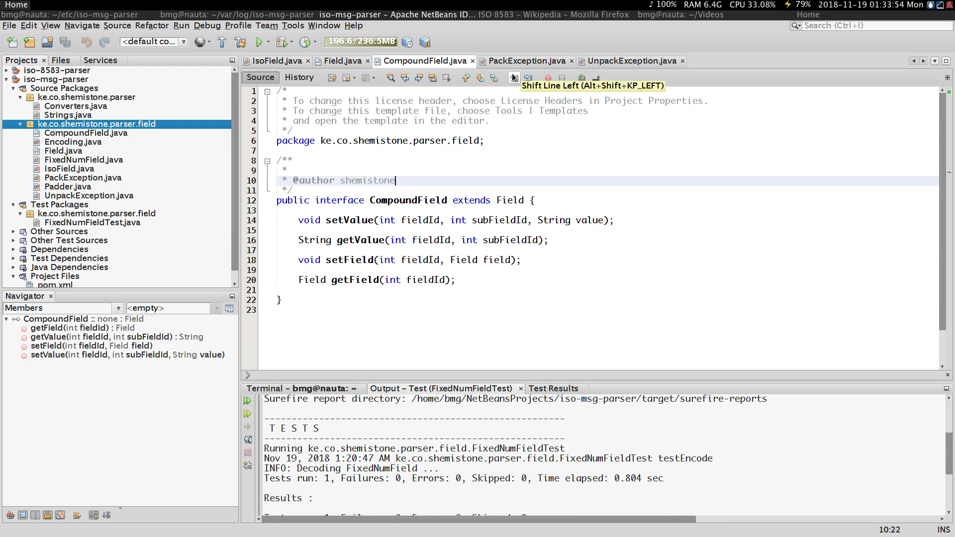
{"action": "mouse_move", "coordinate": [519, 60]}
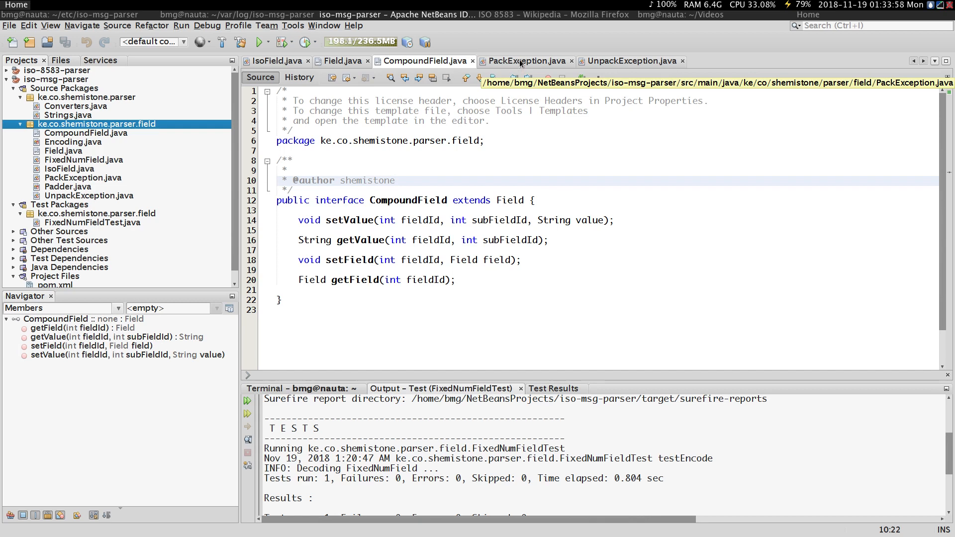
{"action": "left_click", "coordinate": [394, 180]}
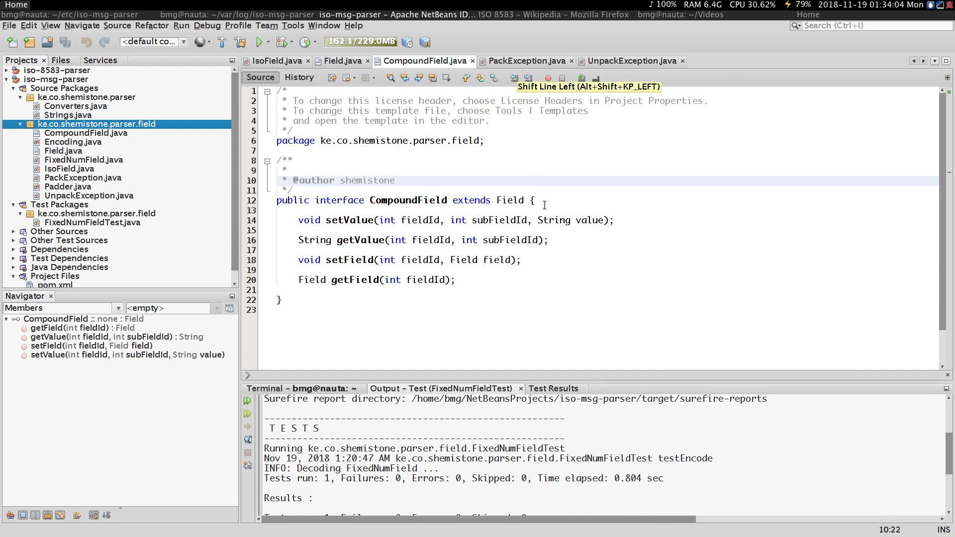
{"action": "mouse_move", "coordinate": [544, 206]}
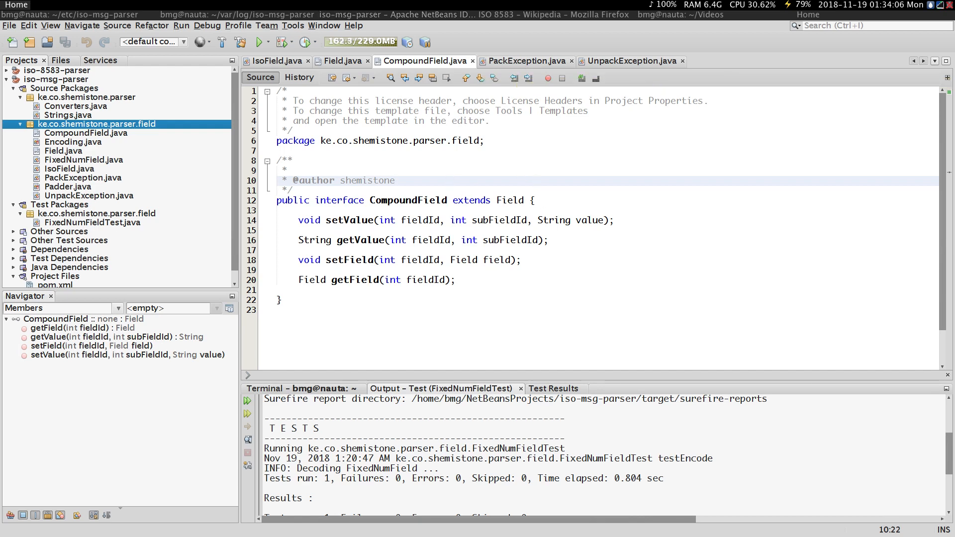